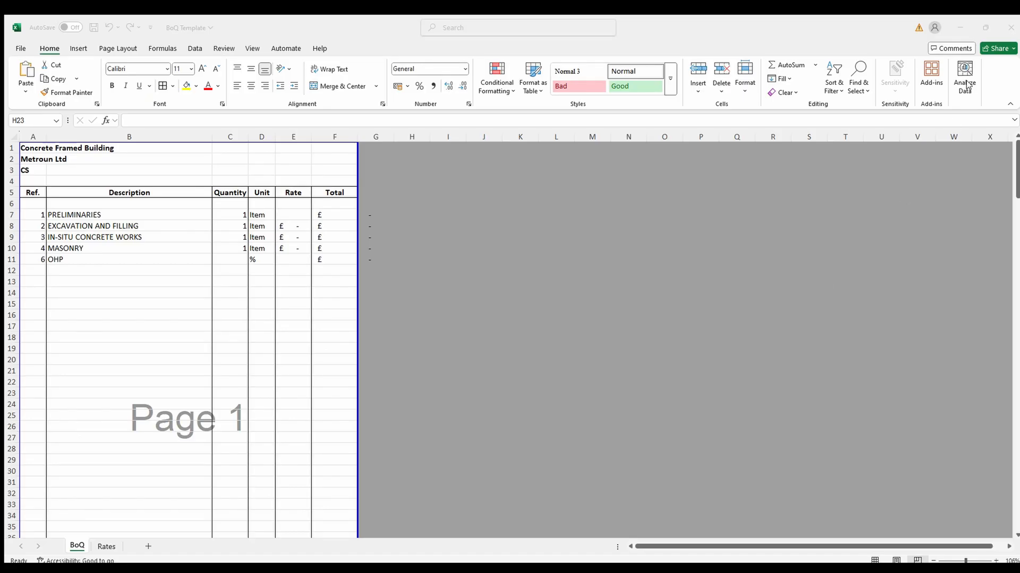
Step: Compare the BoQ item references with the Rate column on the Rates sheet
click(411, 392)
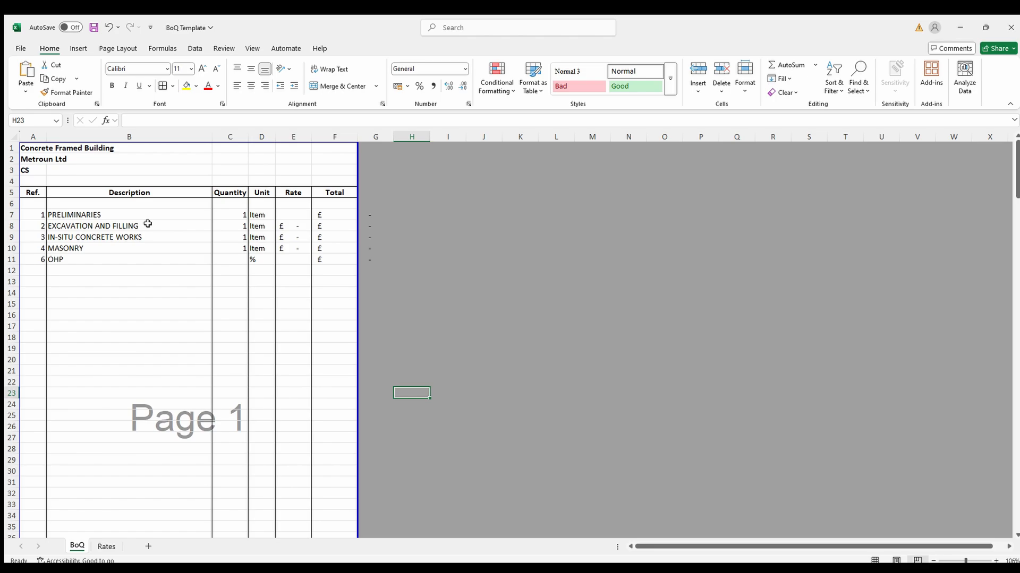
mouse_move(86, 303)
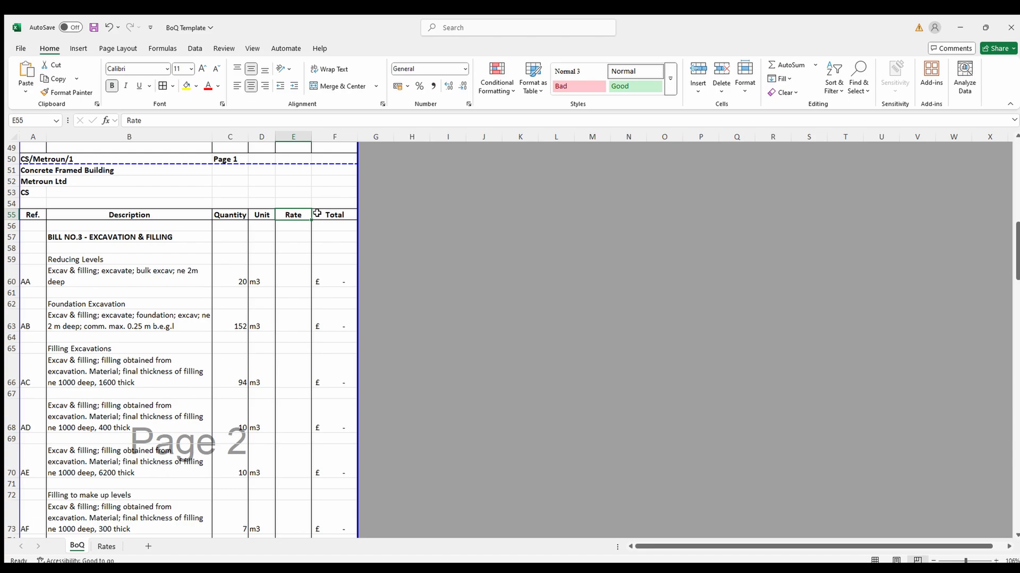
click(105, 546)
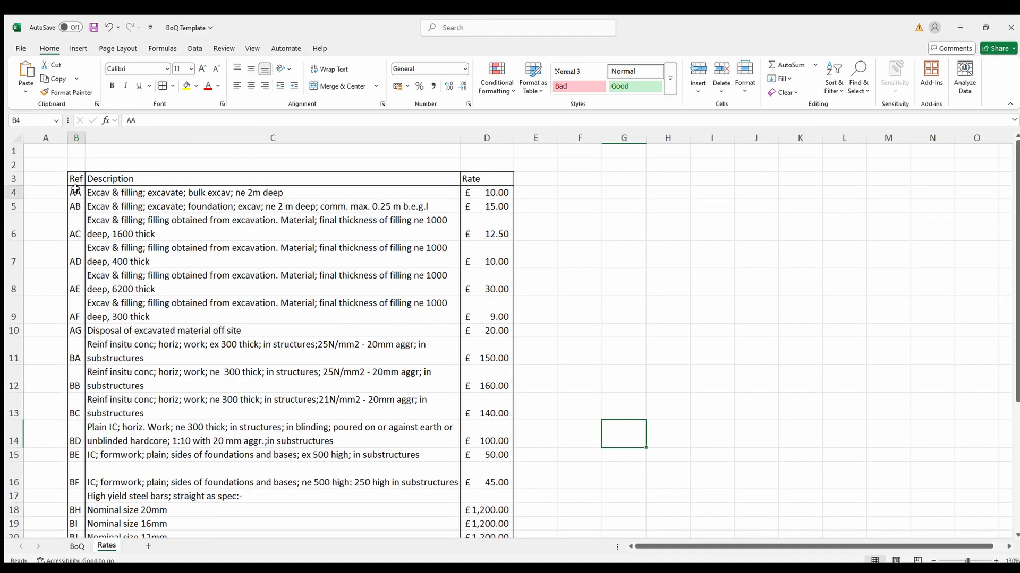
click(485, 137)
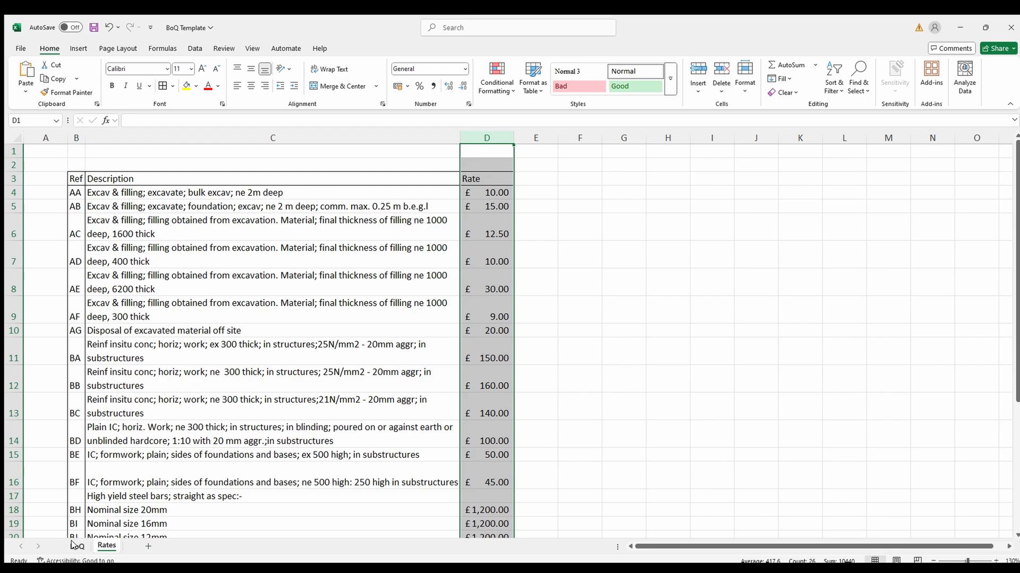
click(77, 546)
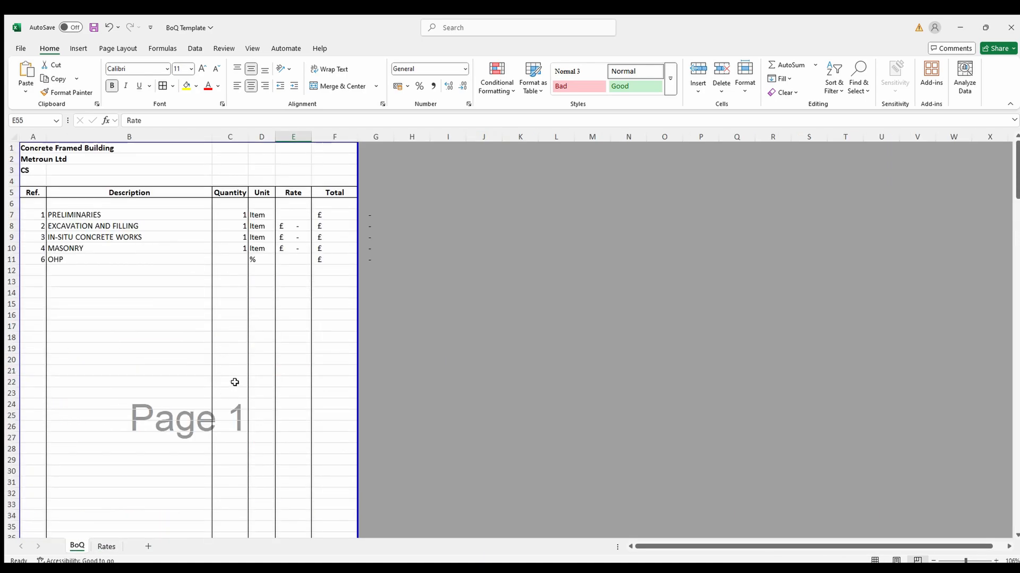
scroll(down, 3)
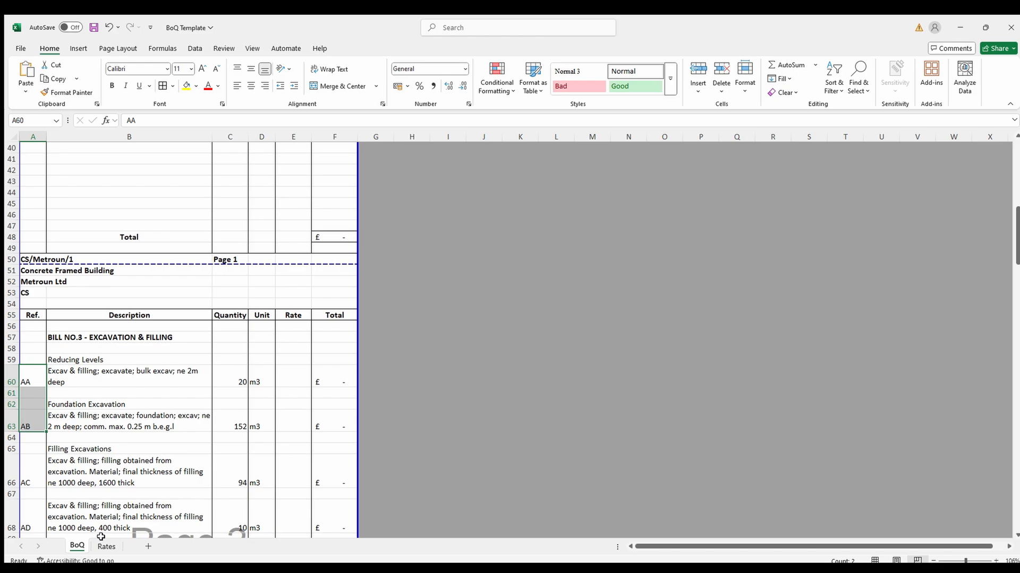
click(106, 546)
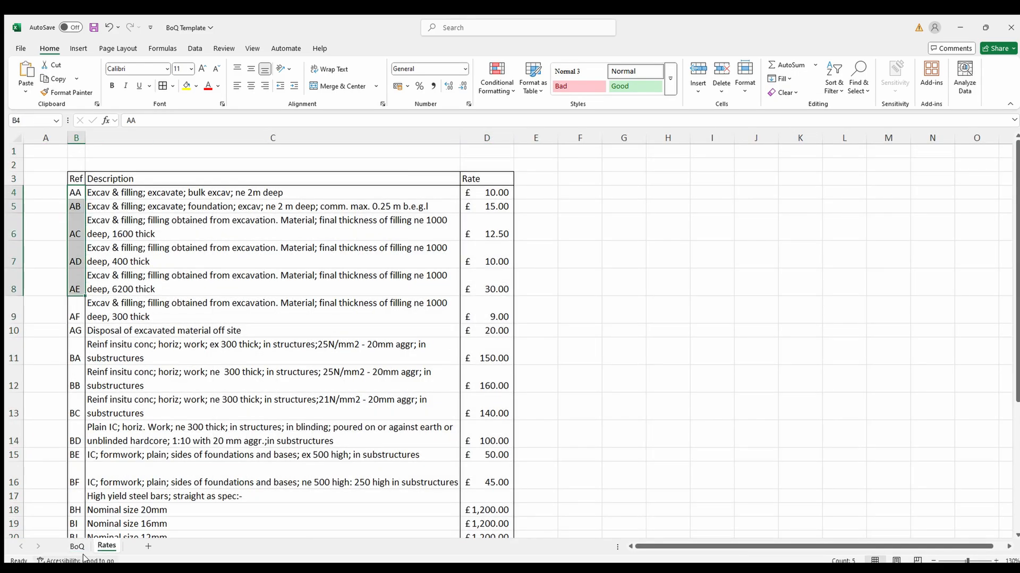
click(76, 546)
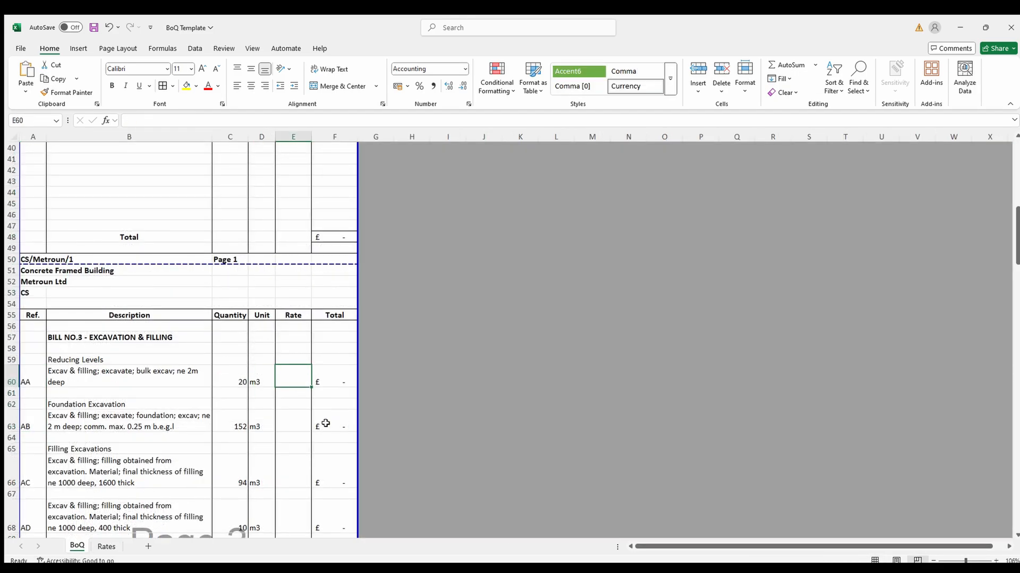
mouse_move(296, 417)
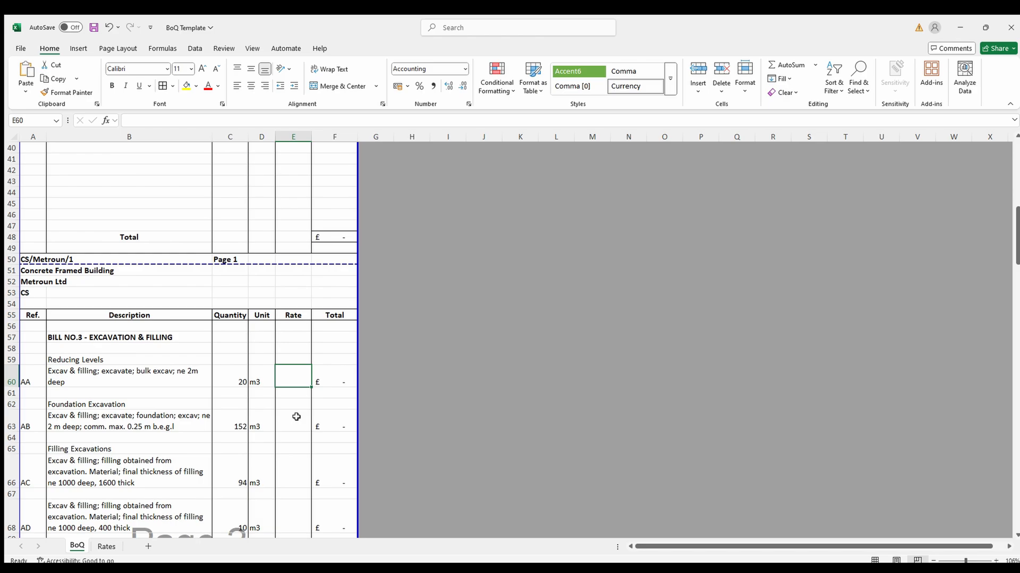
mouse_move(287, 375)
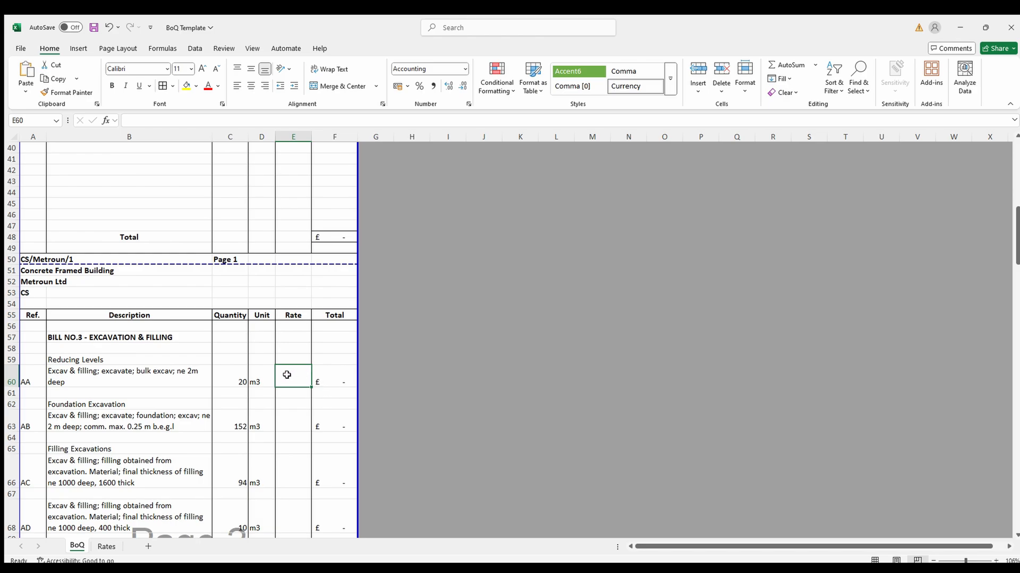
Step: Enter =VLOOKUP(A60,Rates!B4:D29,3,0) in E60 so item AA's rate returns £10.00
text(=v)
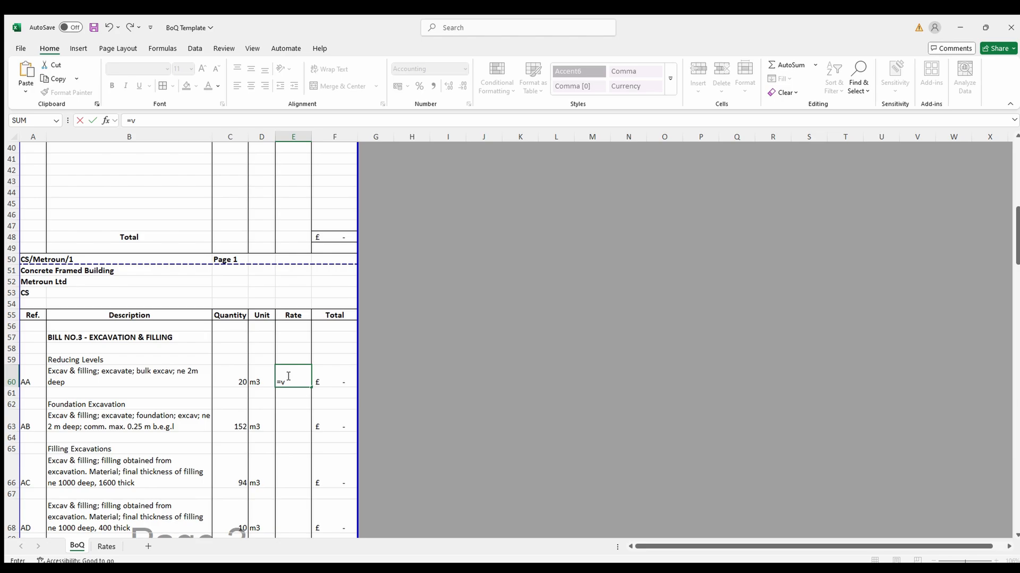
text(looku)
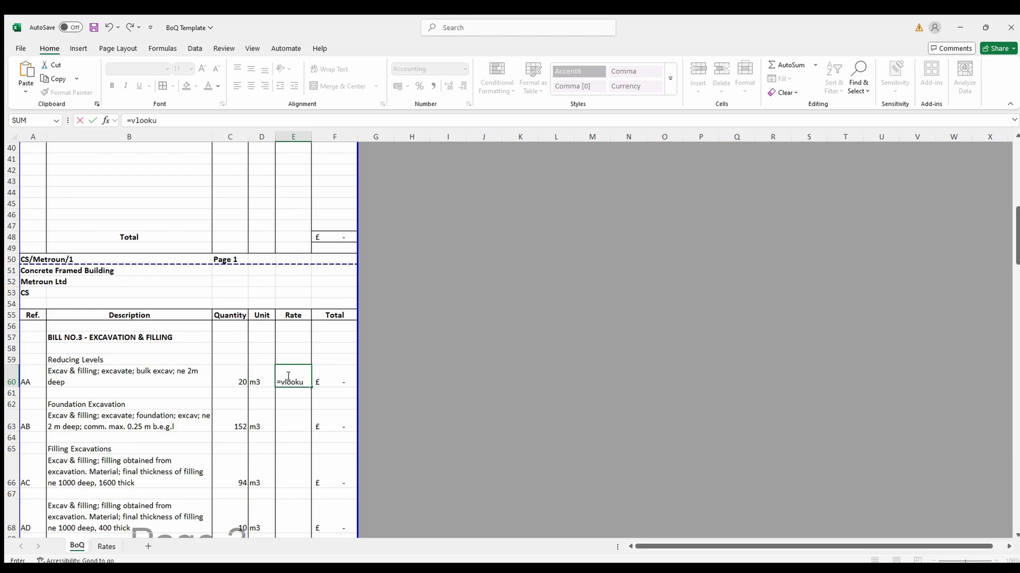
click(33, 381)
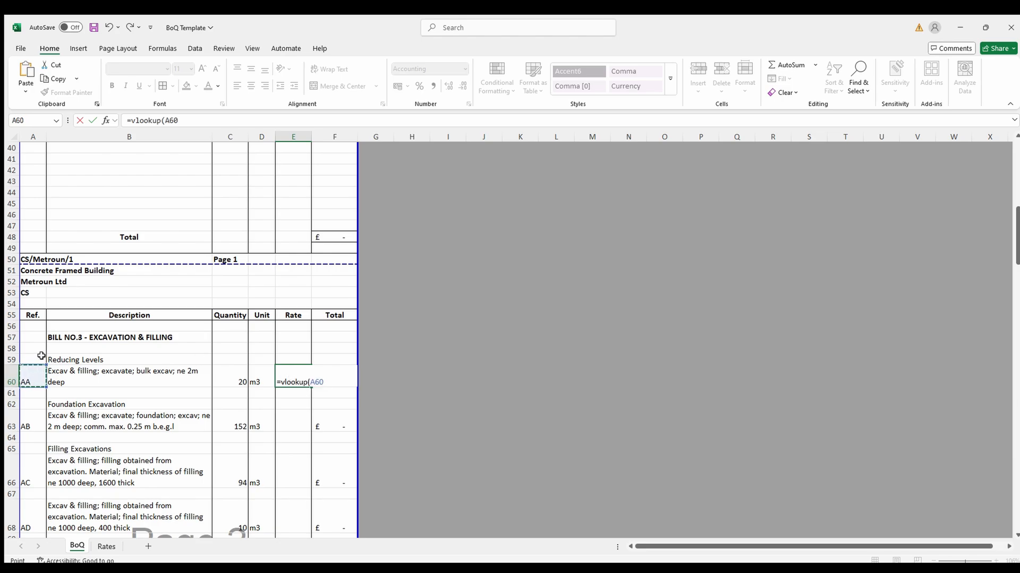
click(106, 546)
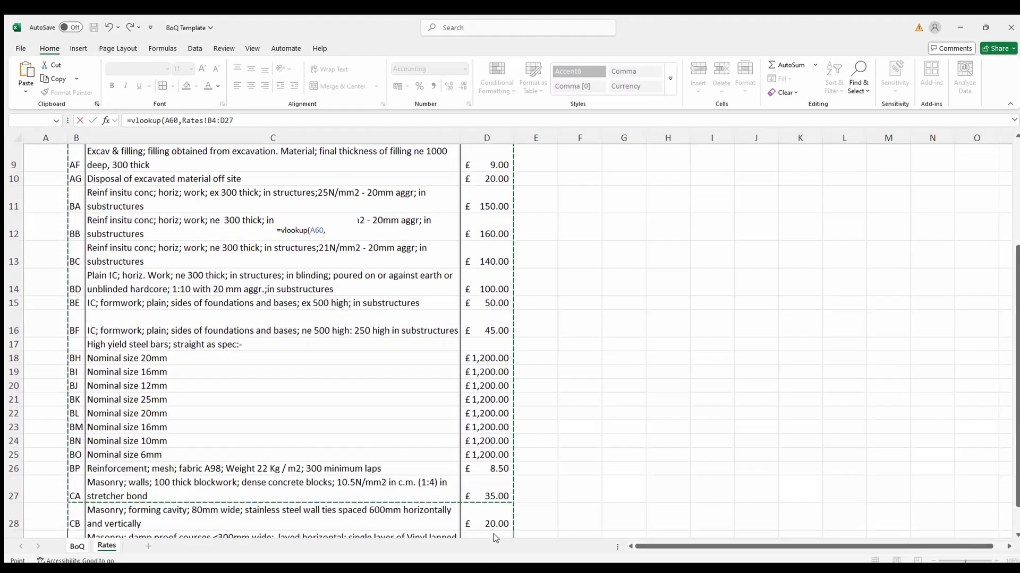
scroll(down, 3)
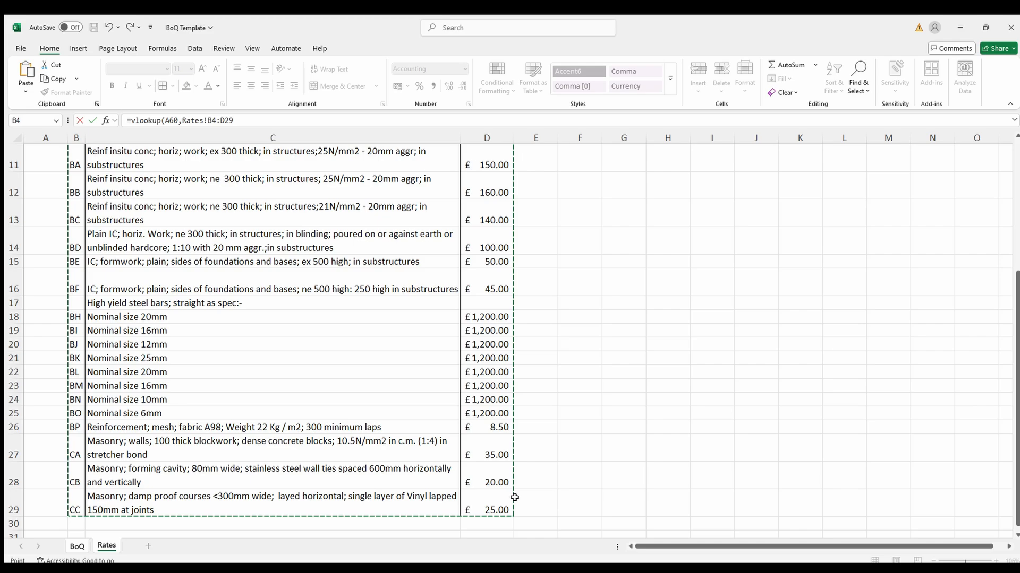
text(,3,0)
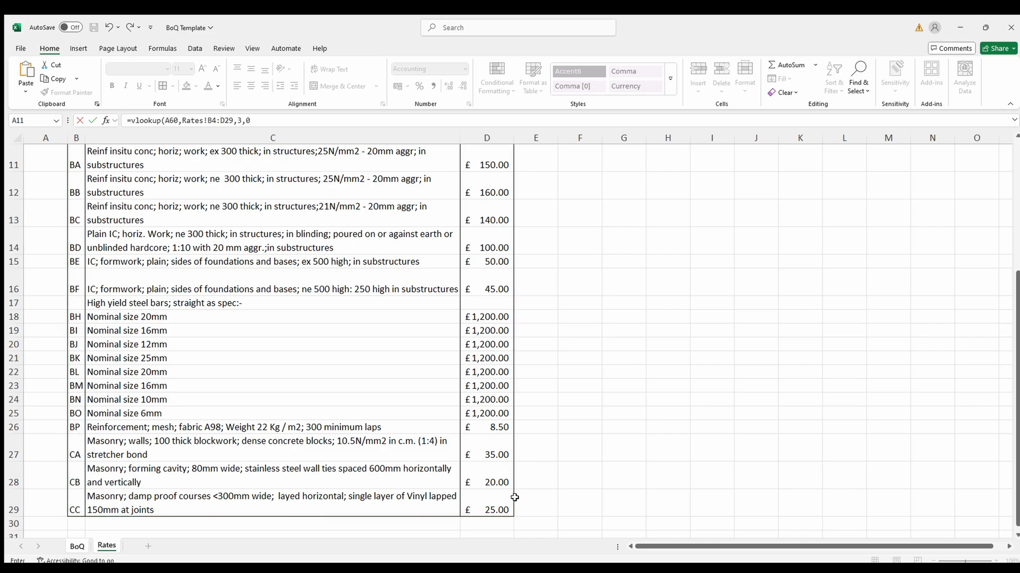
click(77, 549)
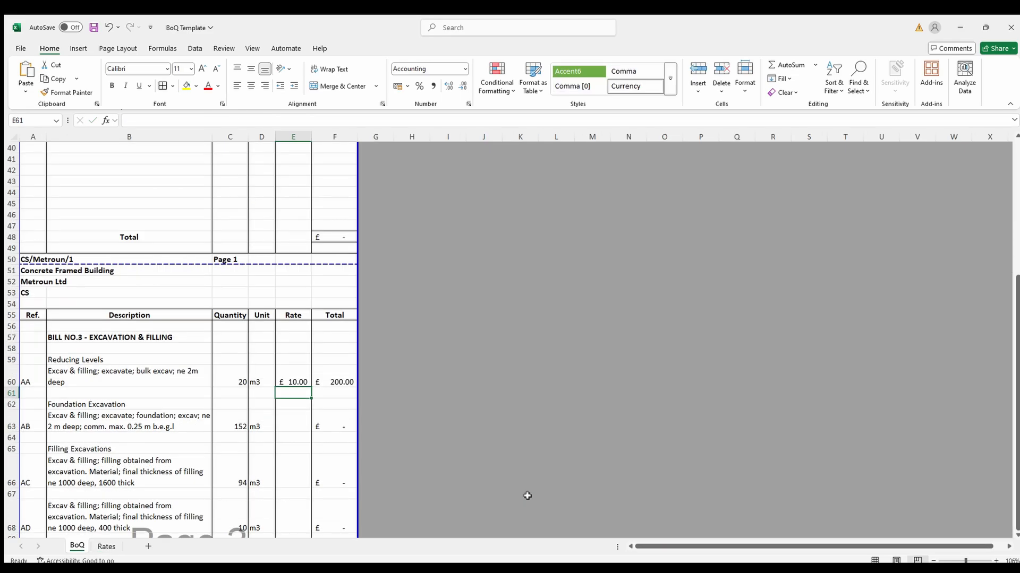
click(293, 382)
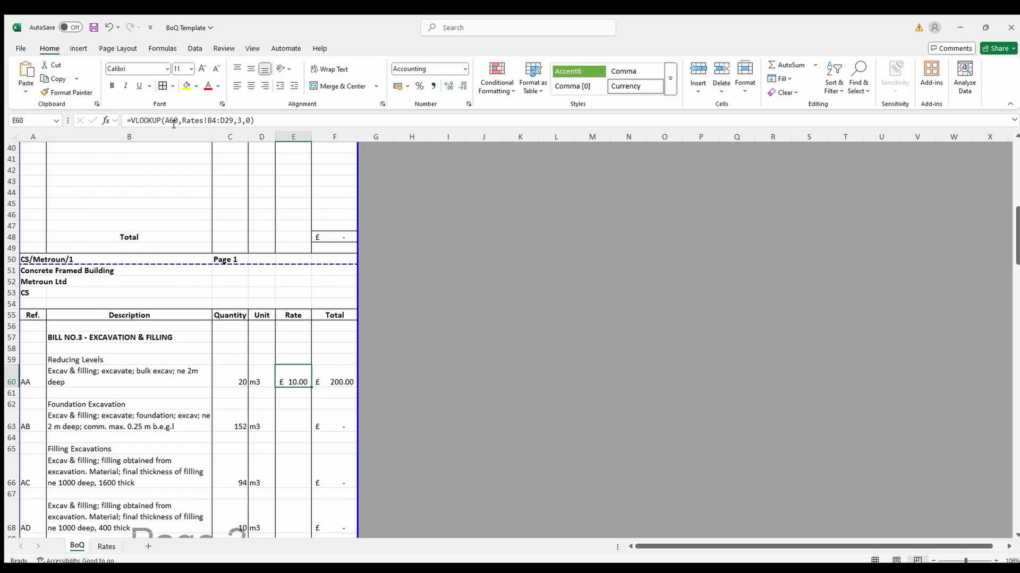
double_click(293, 381)
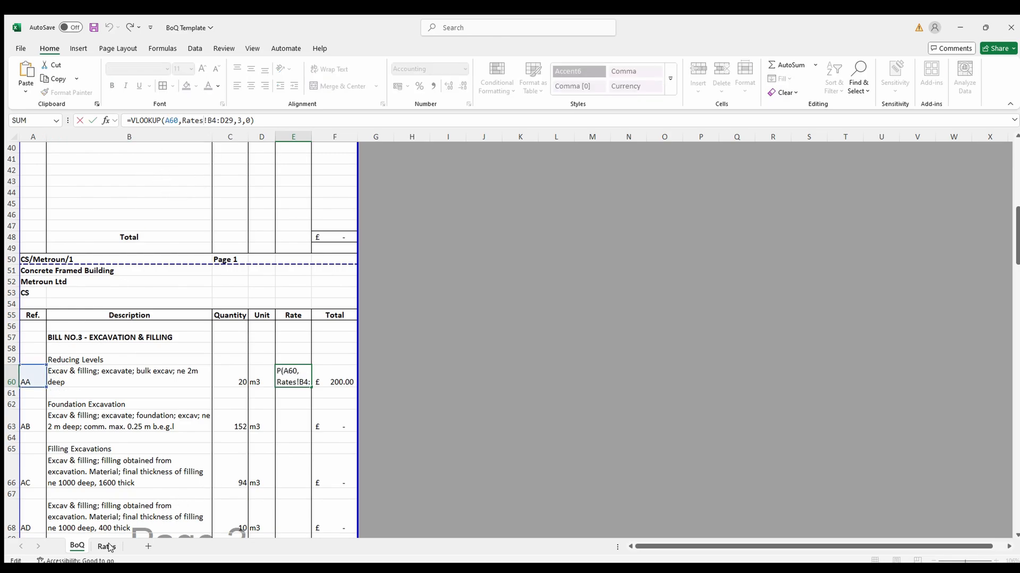
click(107, 546)
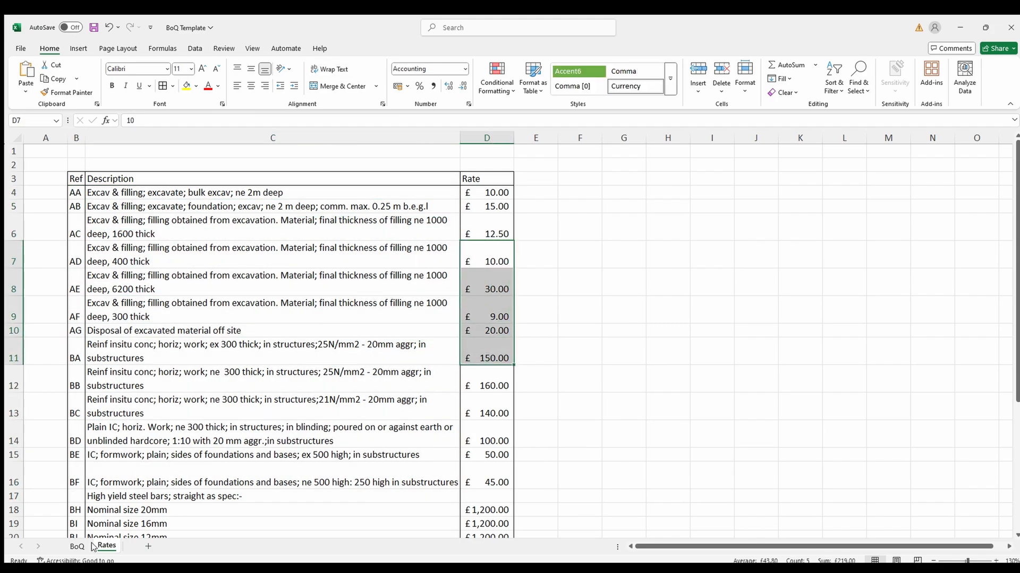
click(76, 546)
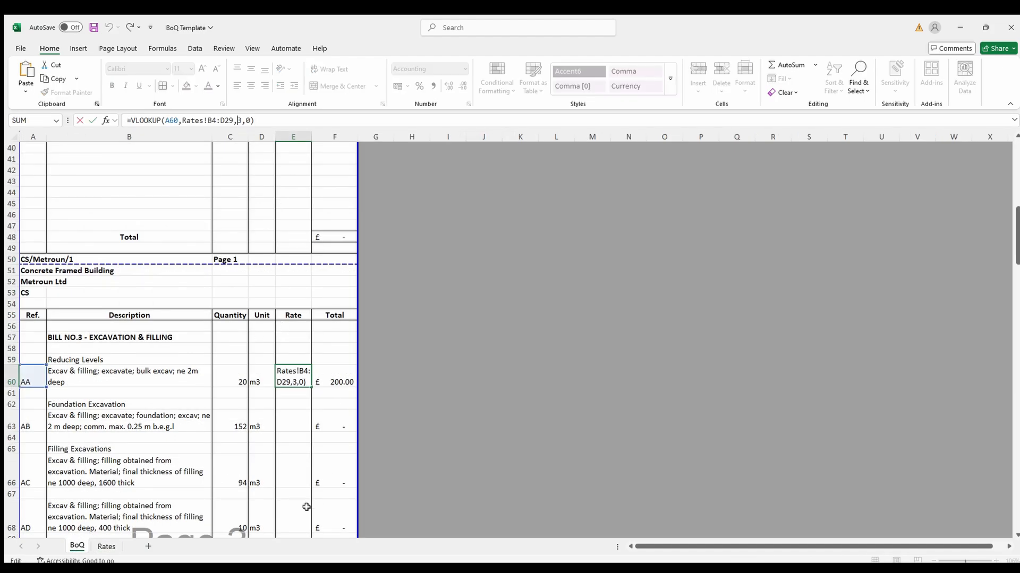
click(106, 549)
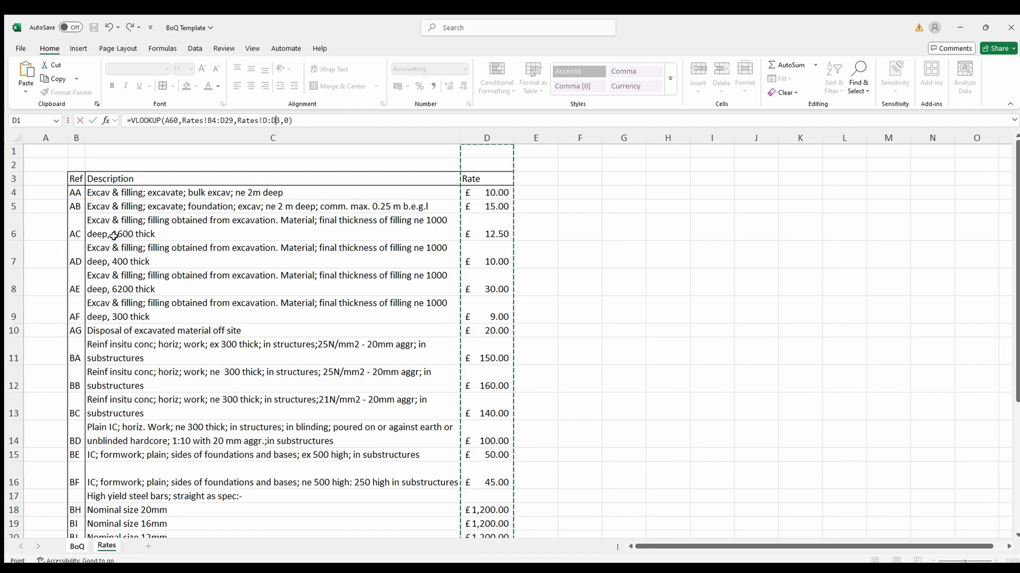
click(76, 546)
text(3)
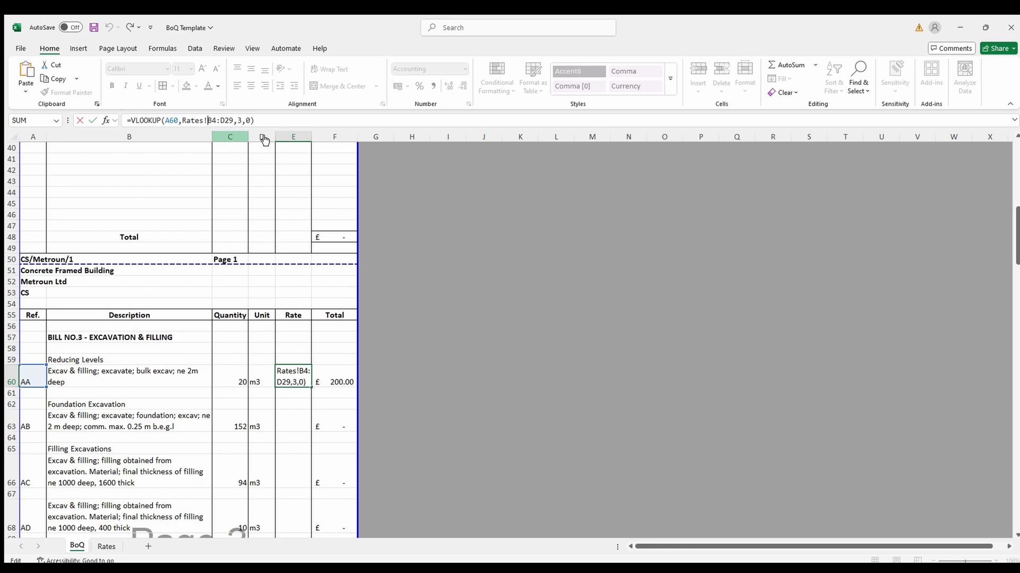
Step: Lock the lookup range as Rates!$B$4:$D$29 in E60 and commit it, still returning £10.00
key(f4)
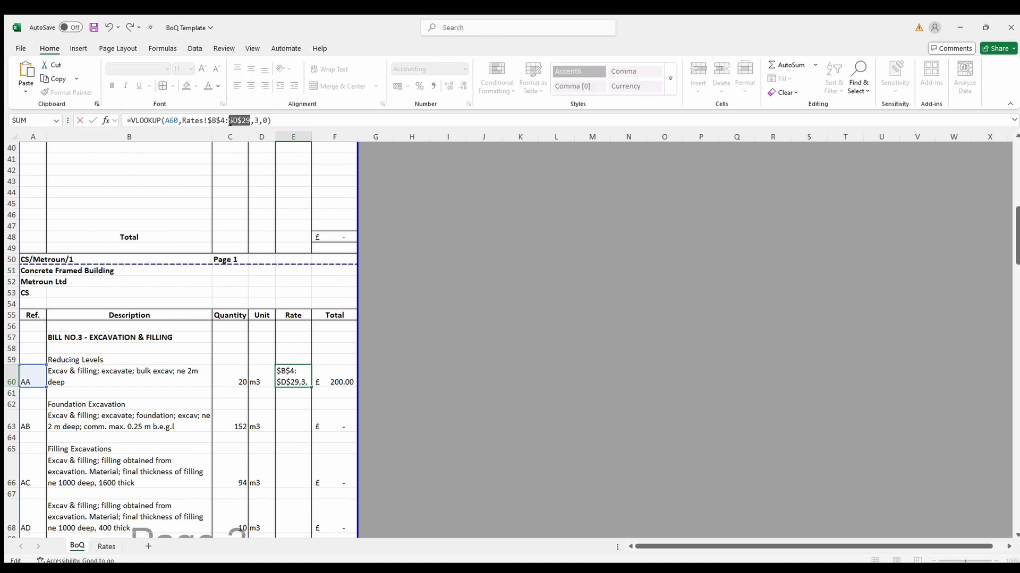
key(enter)
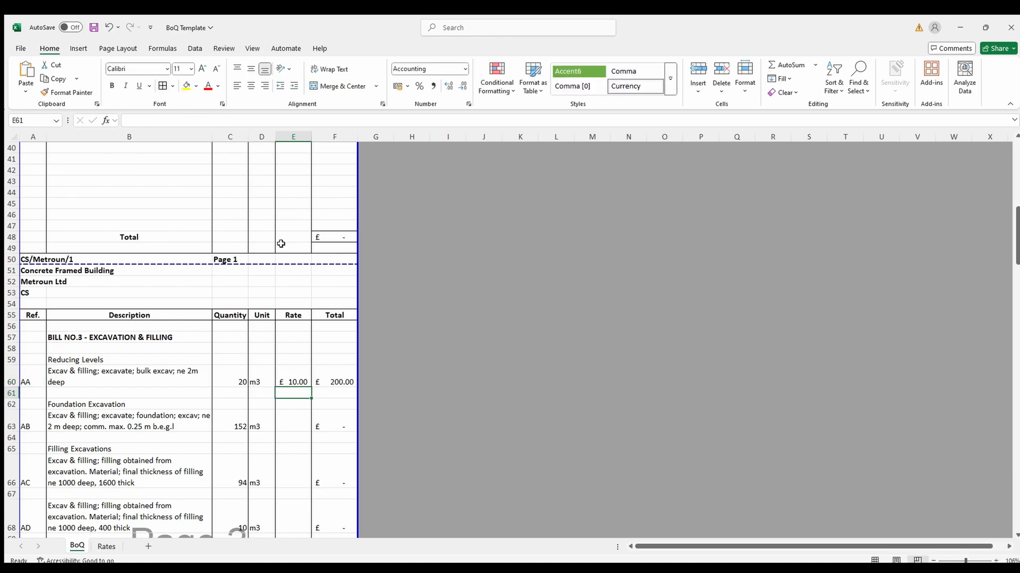
mouse_move(308, 274)
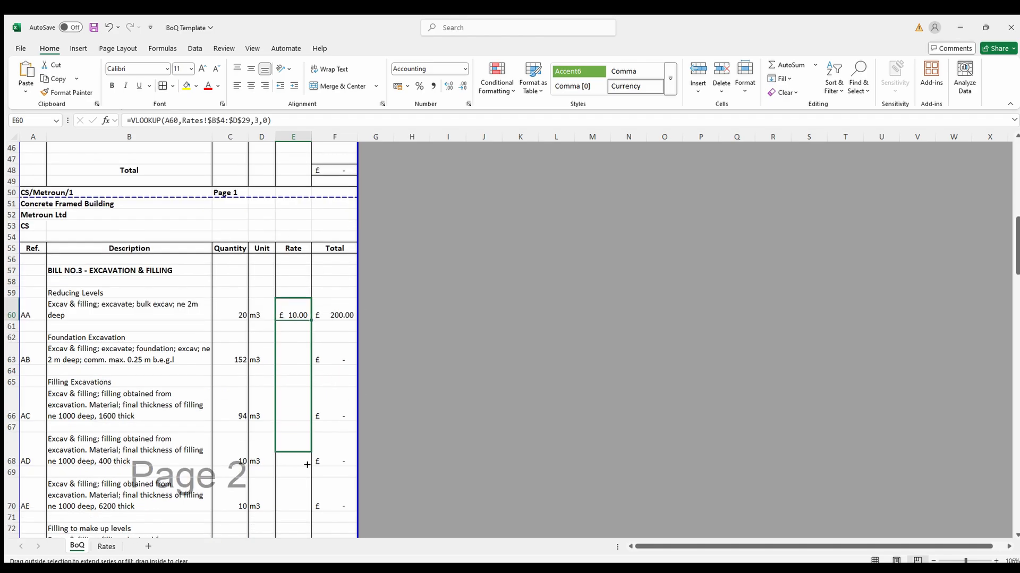
Step: Fill the rate formula from E60 down to E76 and inspect the copied lookups for AB and beyond
drag(293, 316, 293, 462)
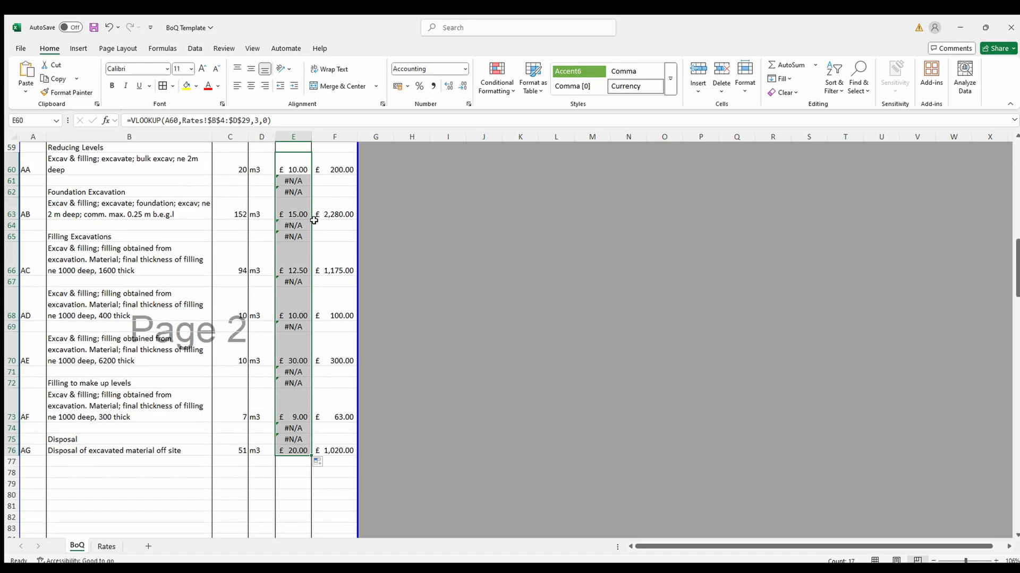
mouse_move(319, 226)
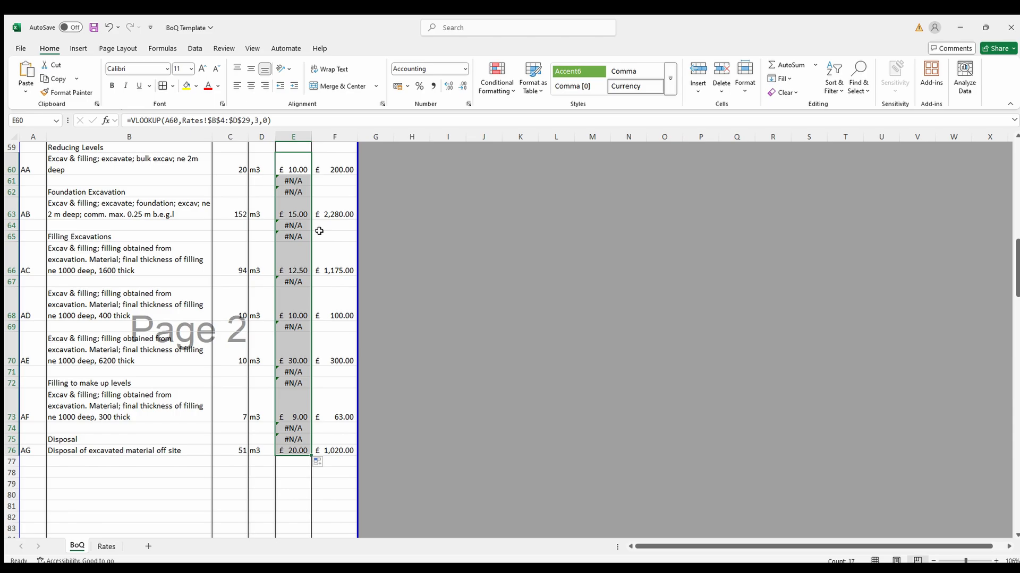
click(293, 213)
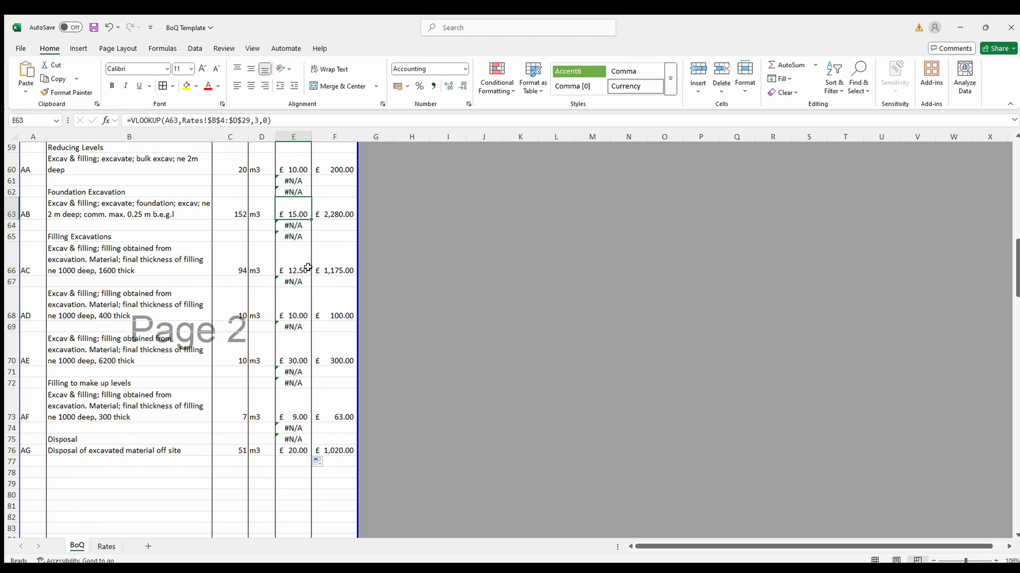
click(293, 271)
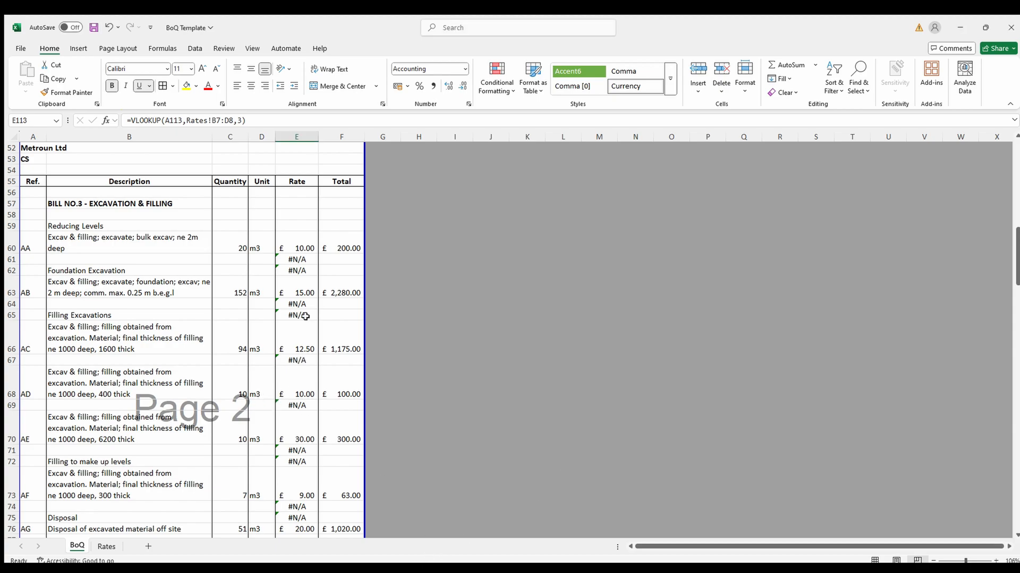
Step: Inspect a blank row's #N/A result and reference, then move down to the In-Situ Concrete bill
click(296, 304)
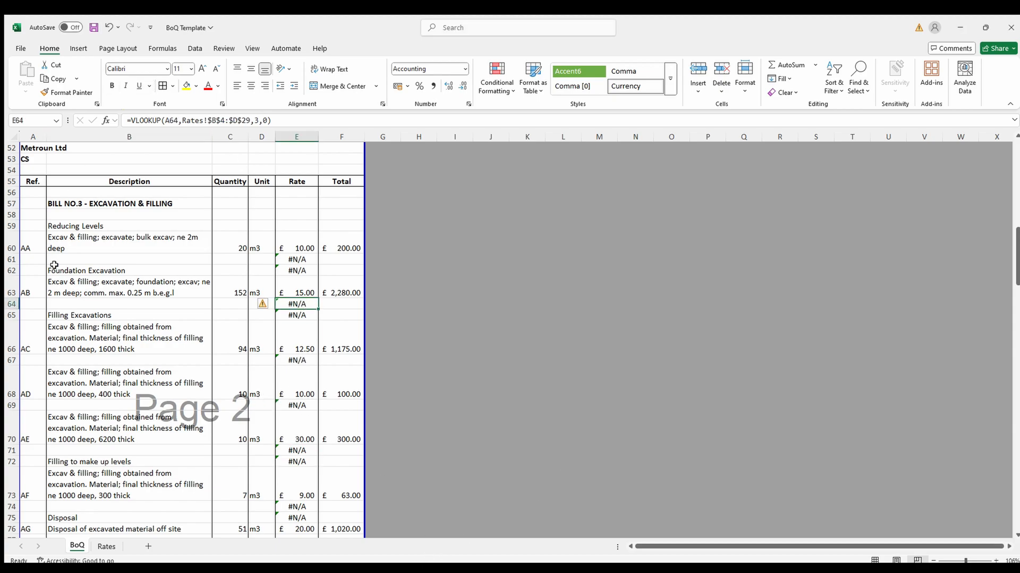
click(32, 304)
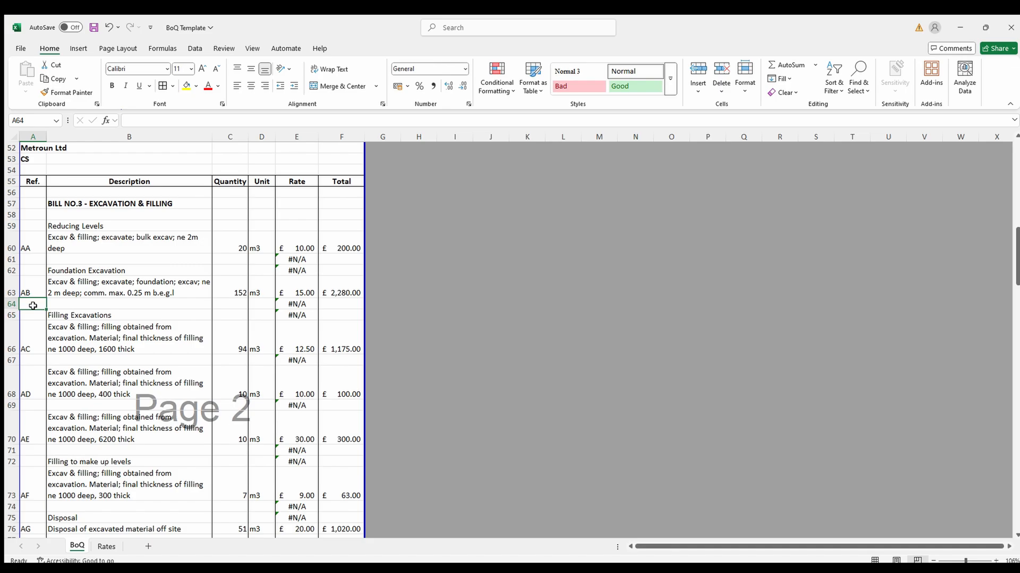
click(105, 546)
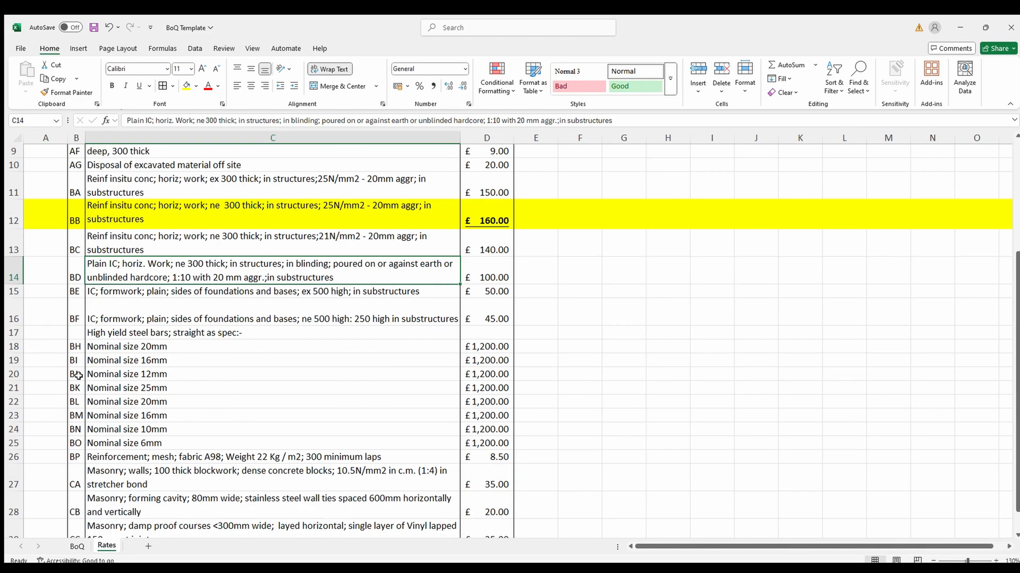
click(77, 546)
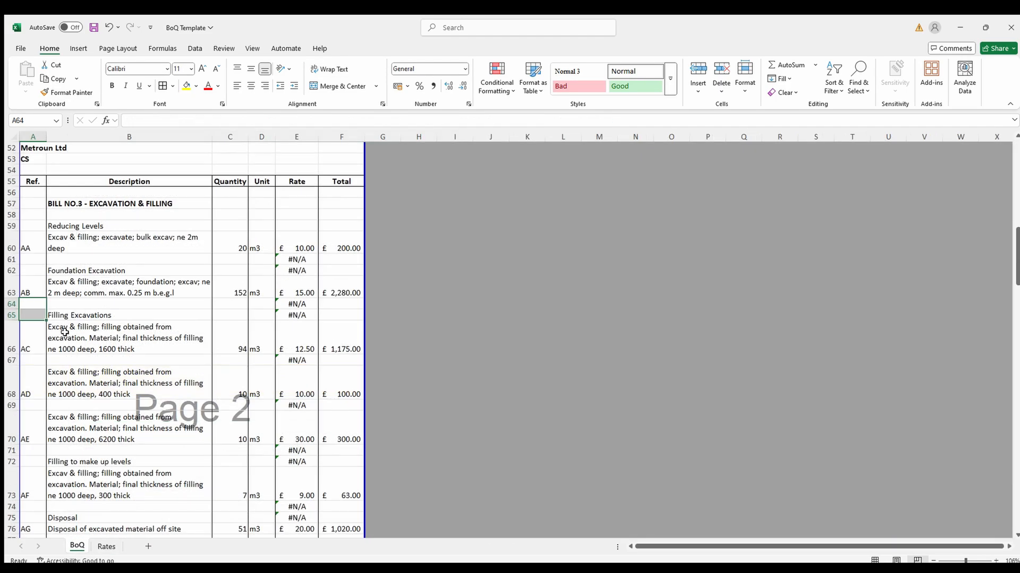
text(ag)
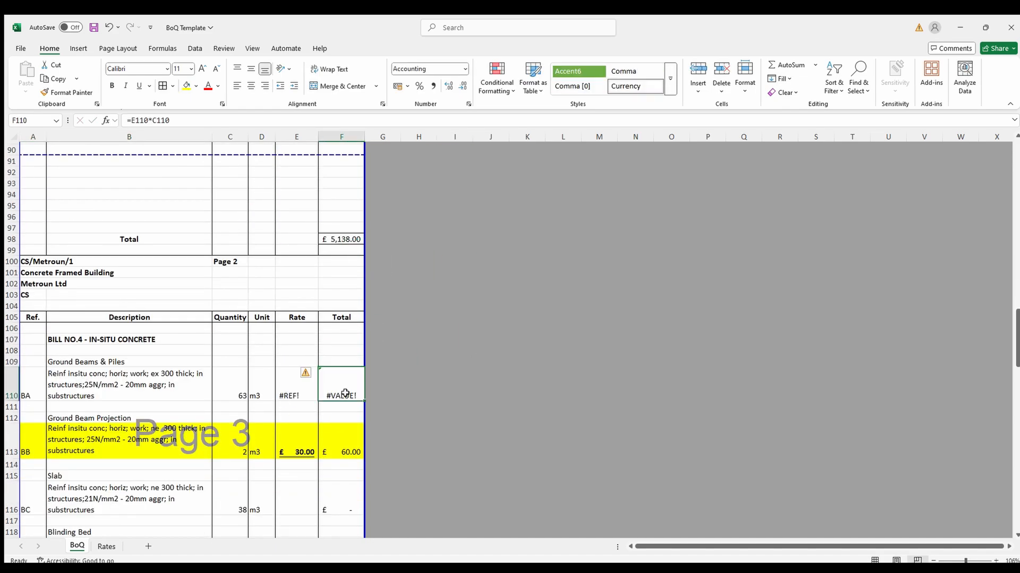
mouse_move(283, 447)
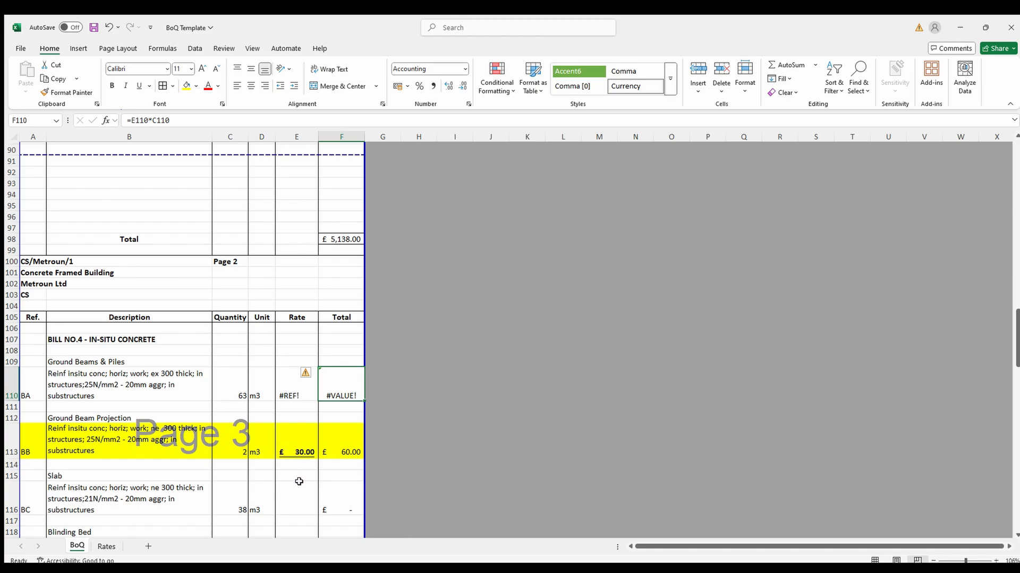
mouse_move(260, 471)
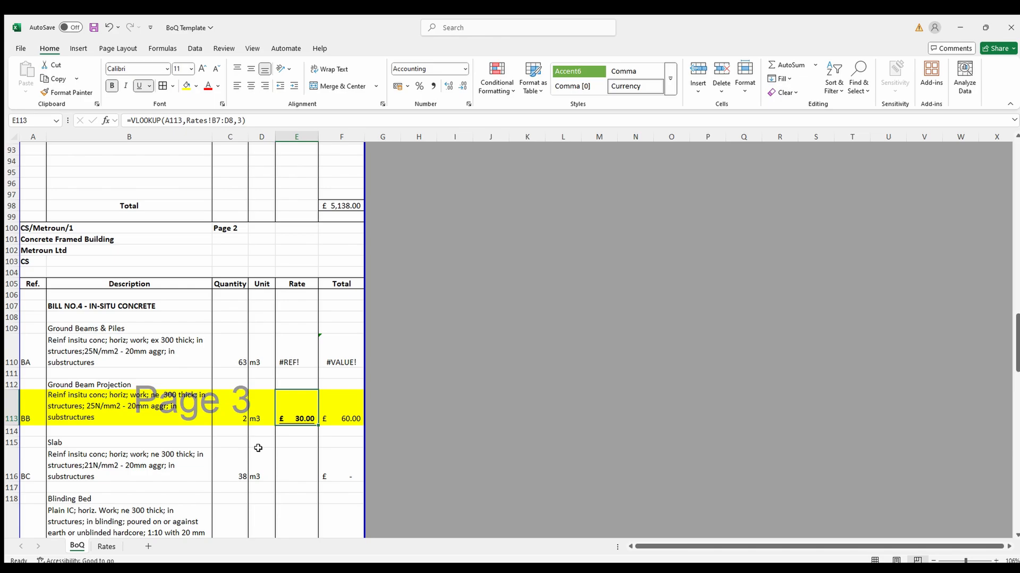
Step: Check item BB's unit rate on Rates and correct the VLOOKUP in E113 with ,0 to return £160.00
click(105, 546)
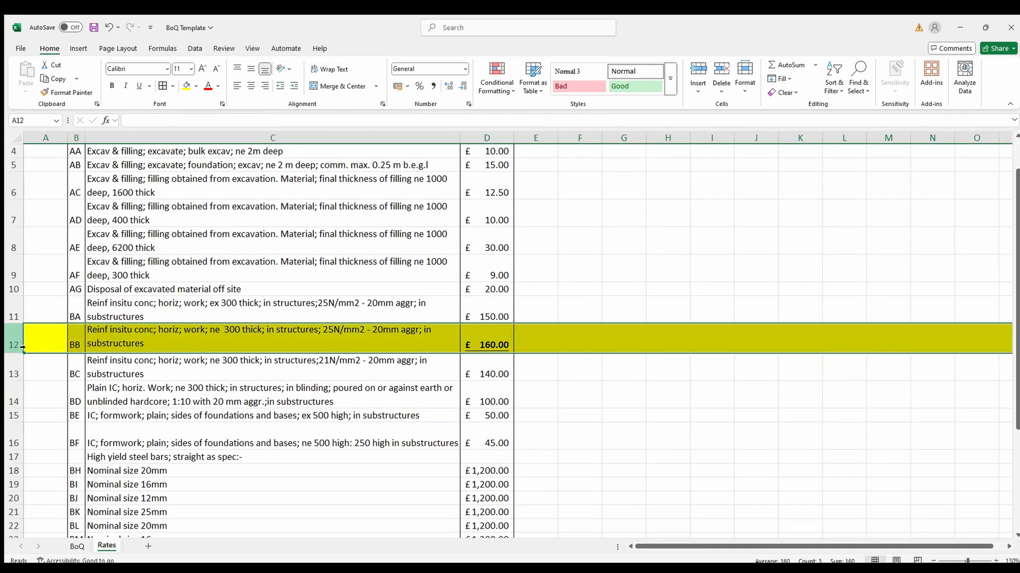
click(485, 344)
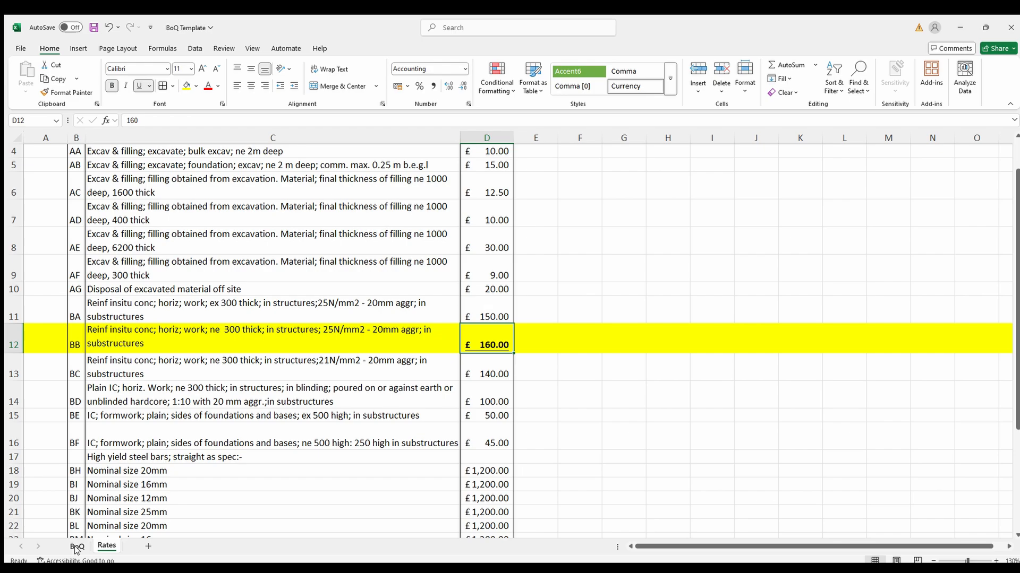
click(77, 546)
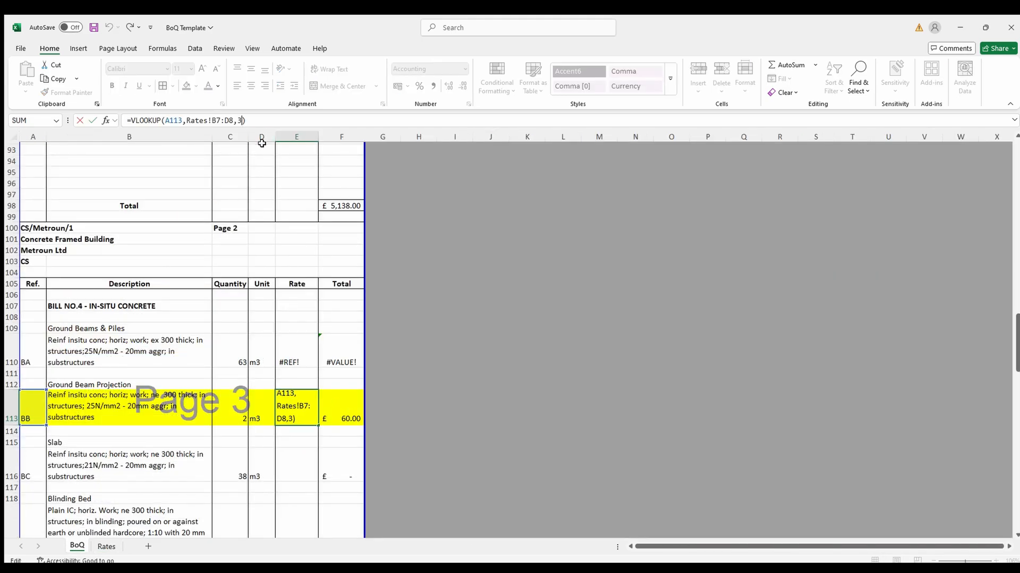
text(,0)
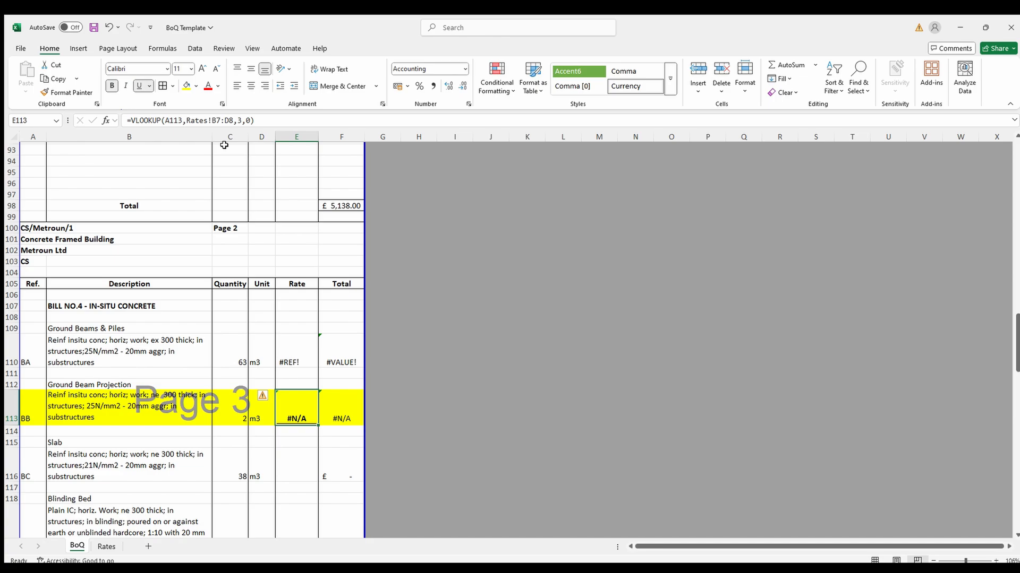
double_click(296, 419)
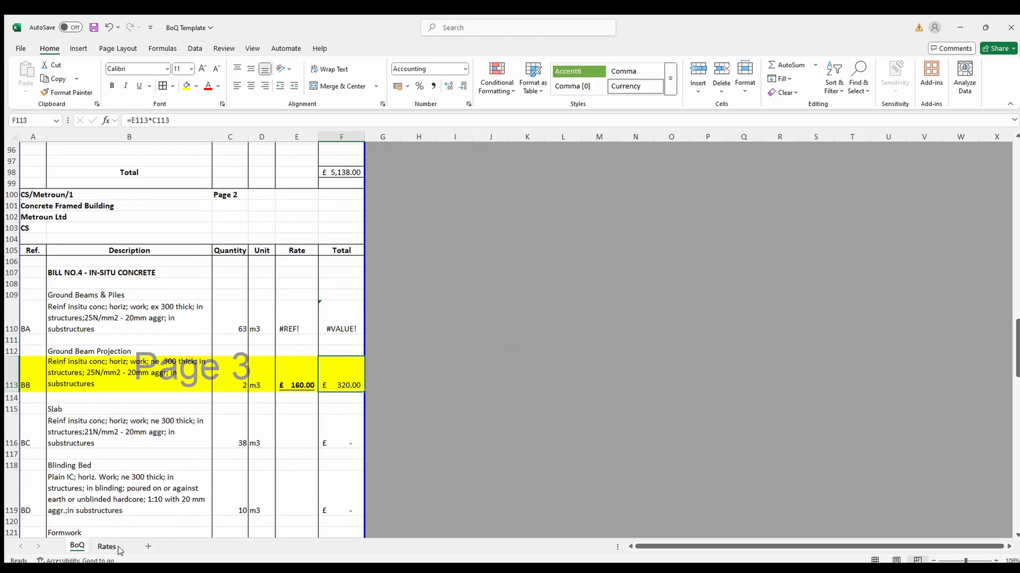
click(106, 546)
text(=)
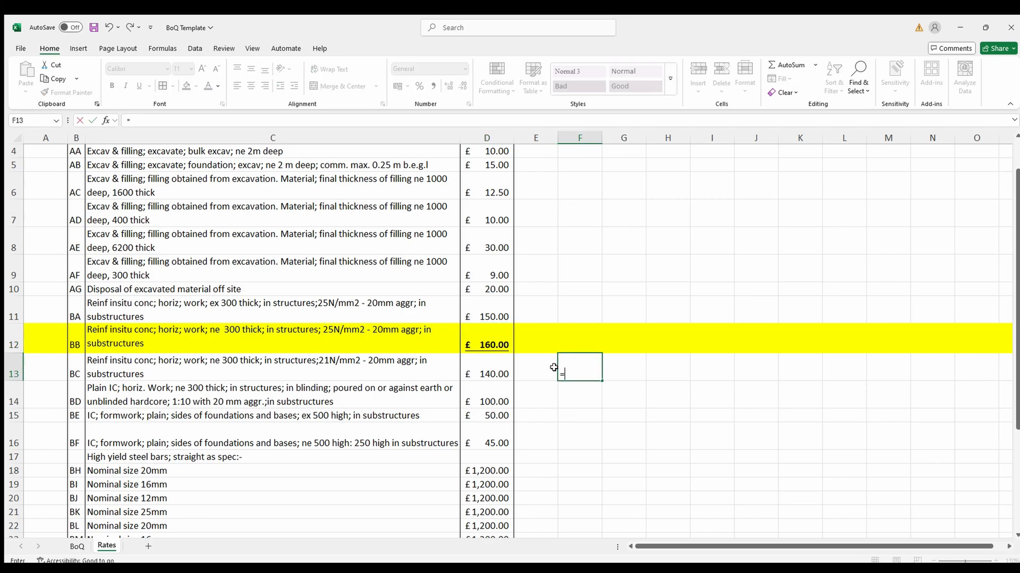
text(xlookup)
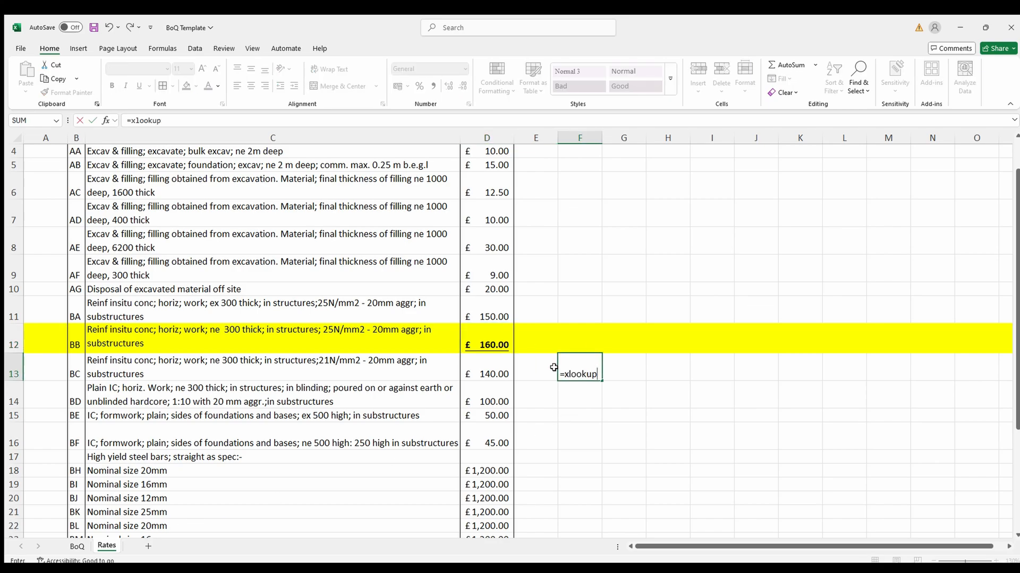
text(()
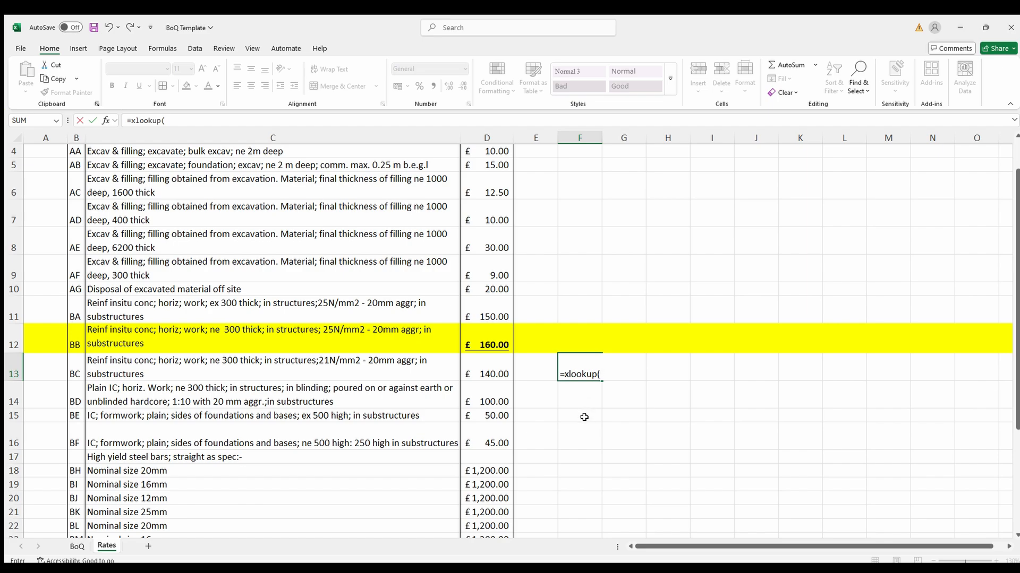
key(Escape)
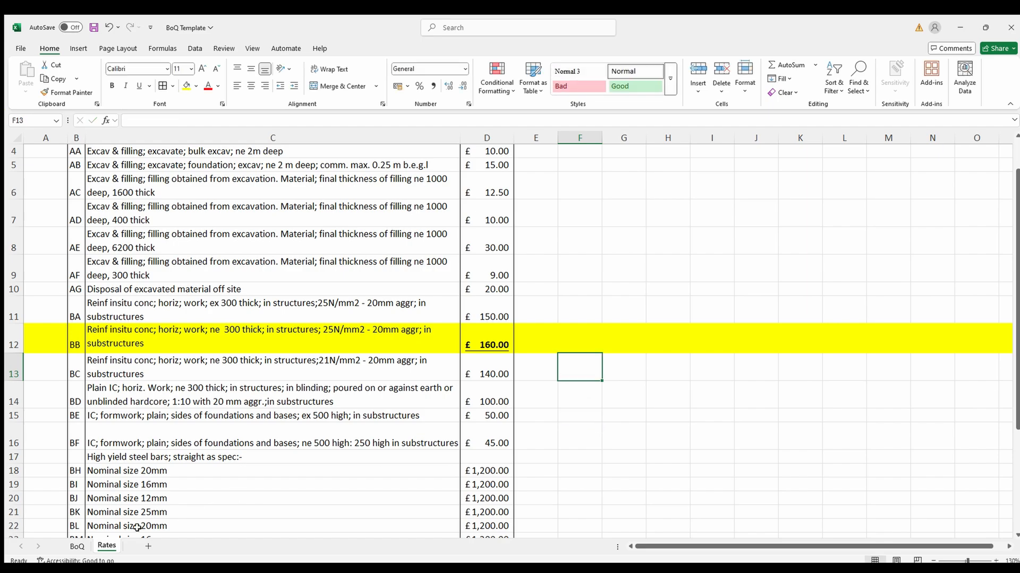
click(77, 546)
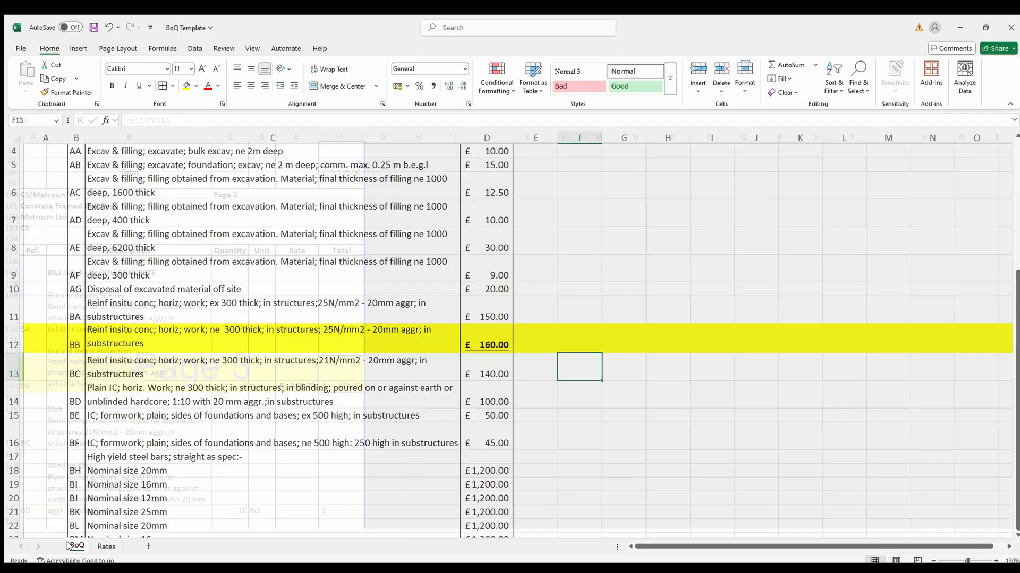